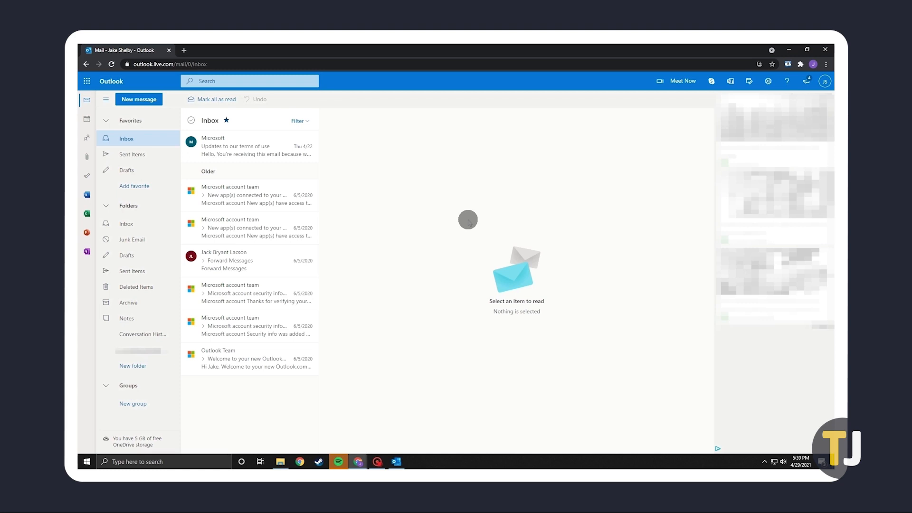
mouse_move(326, 179)
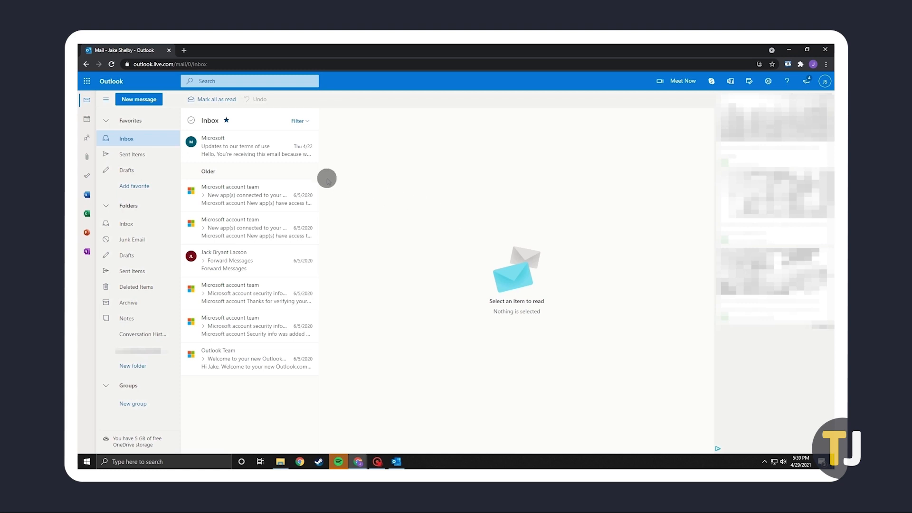
Open the Microsoft 'Updates to our terms of use' email and bring up its print view
left_click(250, 145)
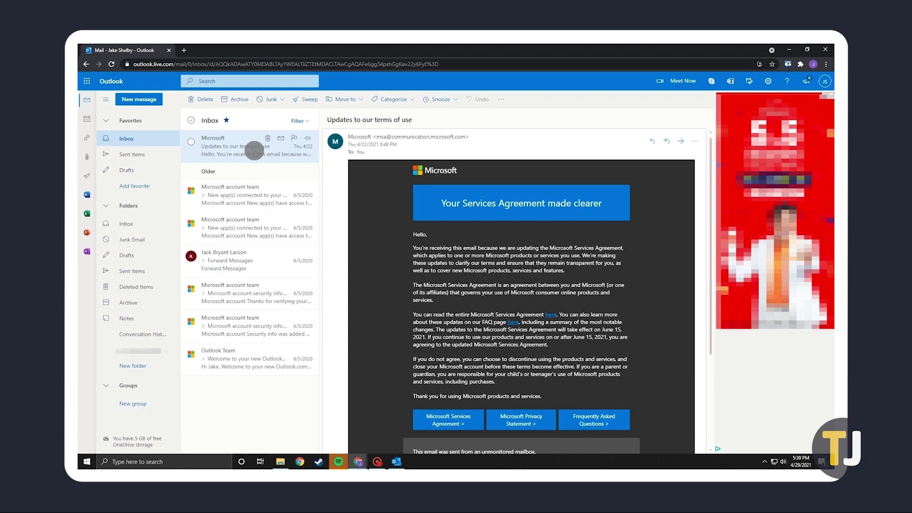
left_click(695, 141)
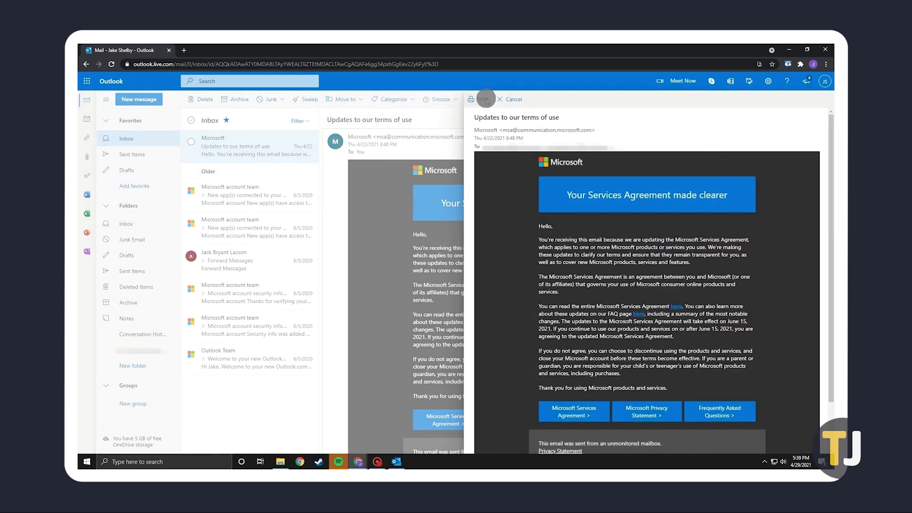
Print the terms-of-use email with destination Save as PDF and save it
left_click(483, 99)
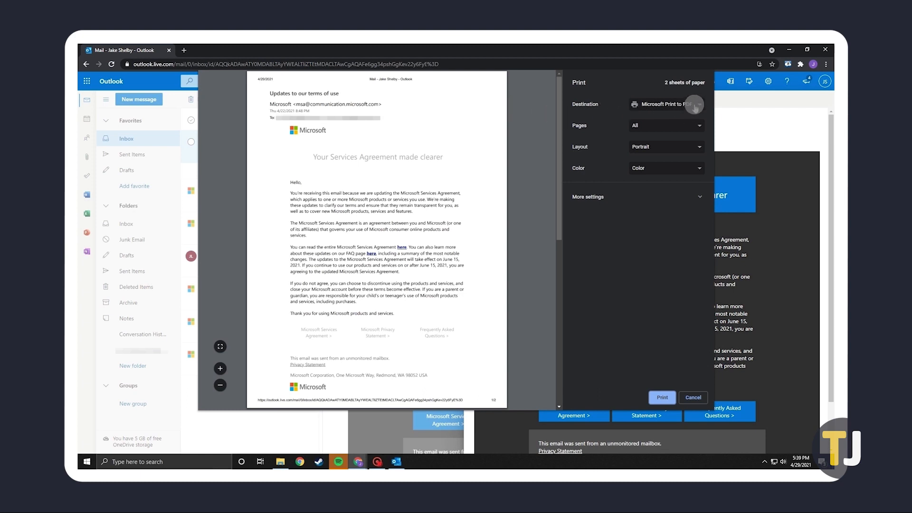
left_click(666, 105)
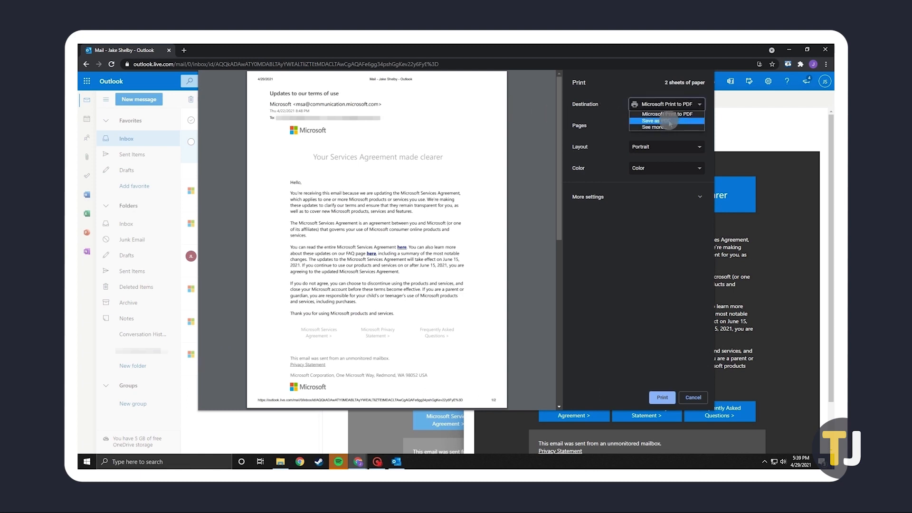
left_click(650, 120)
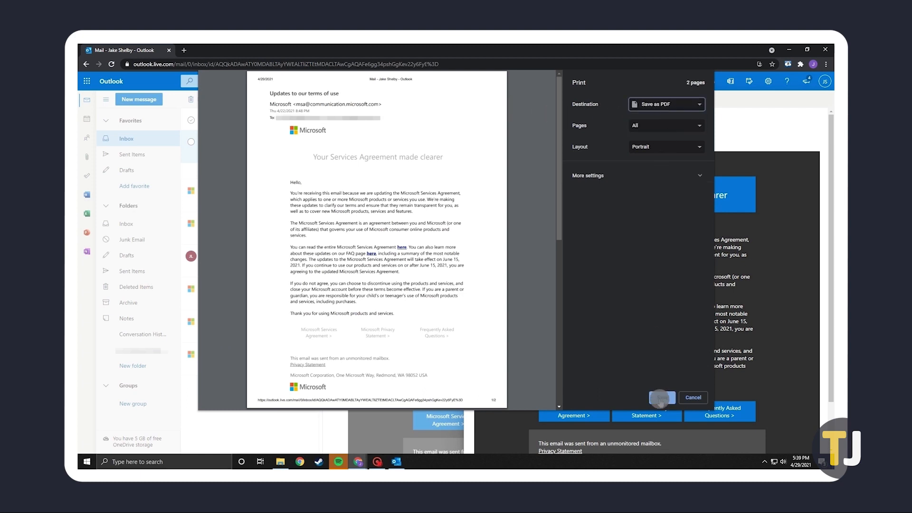
left_click(662, 397)
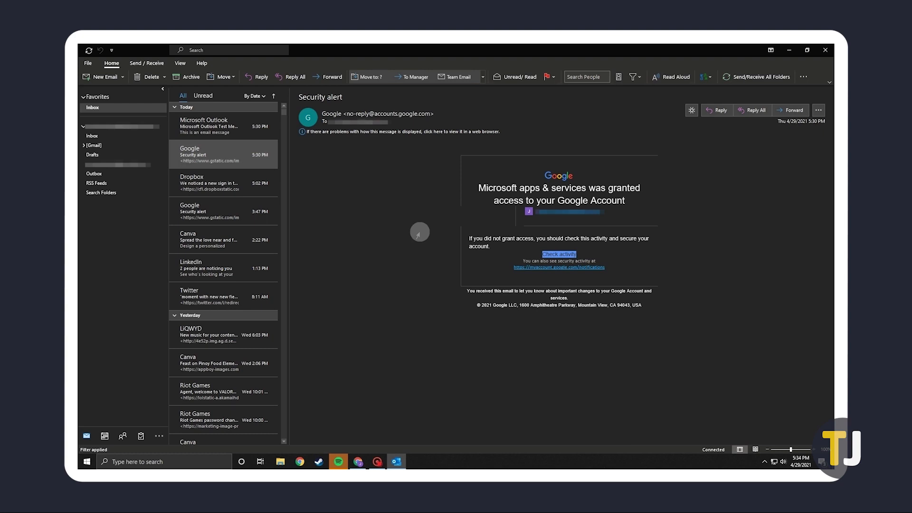
mouse_move(194, 154)
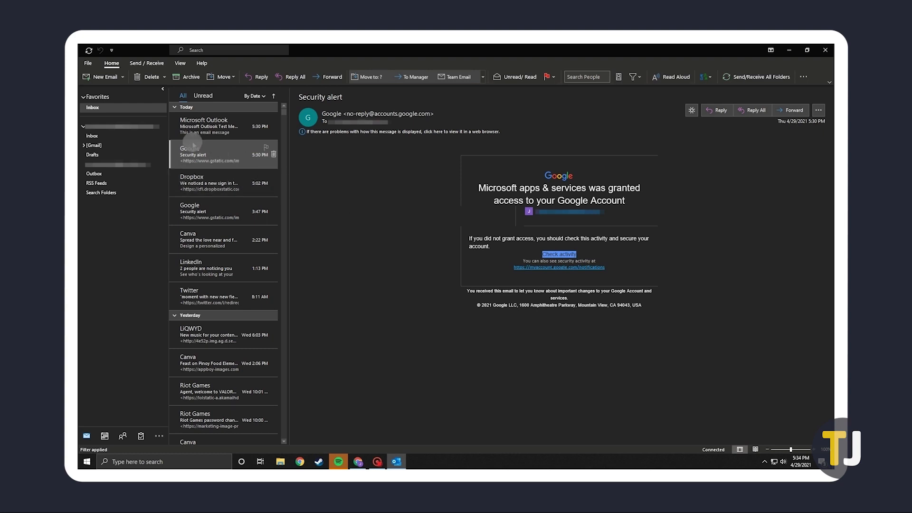
Open File > Print and select Microsoft Print to PDF as the printer
left_click(88, 63)
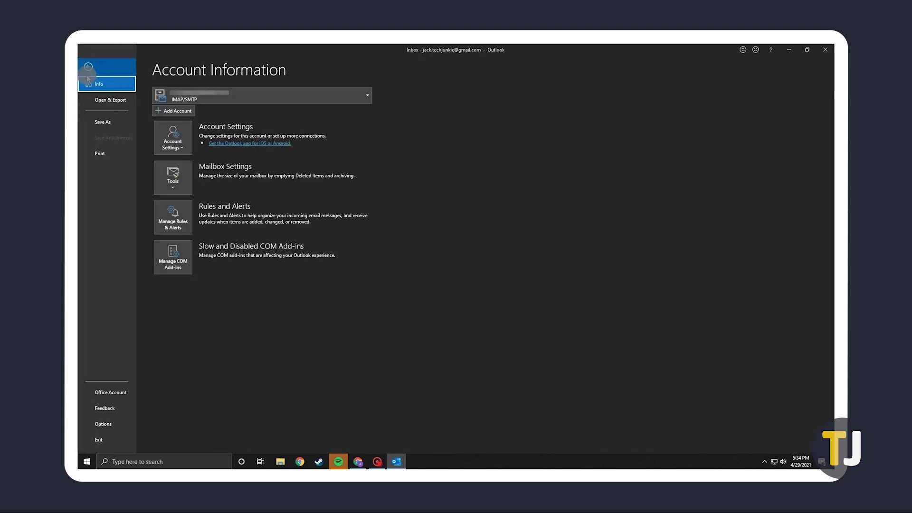
left_click(100, 153)
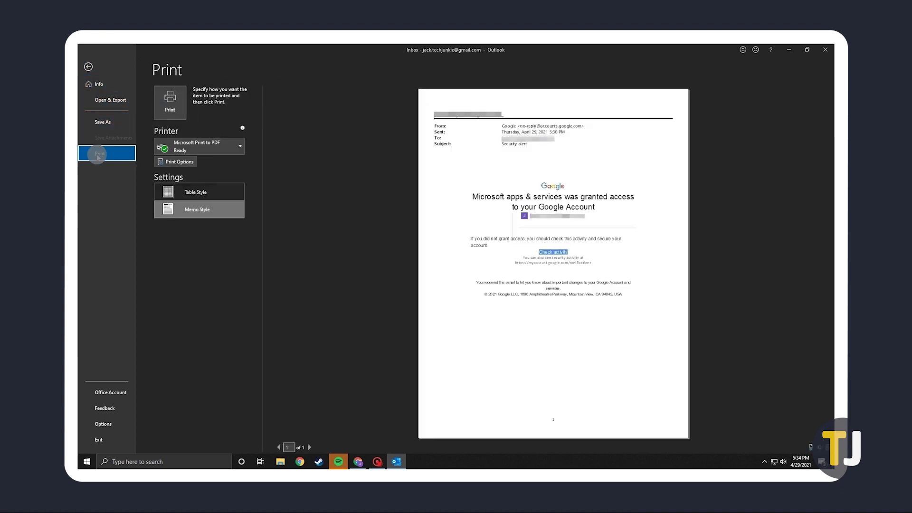
left_click(239, 146)
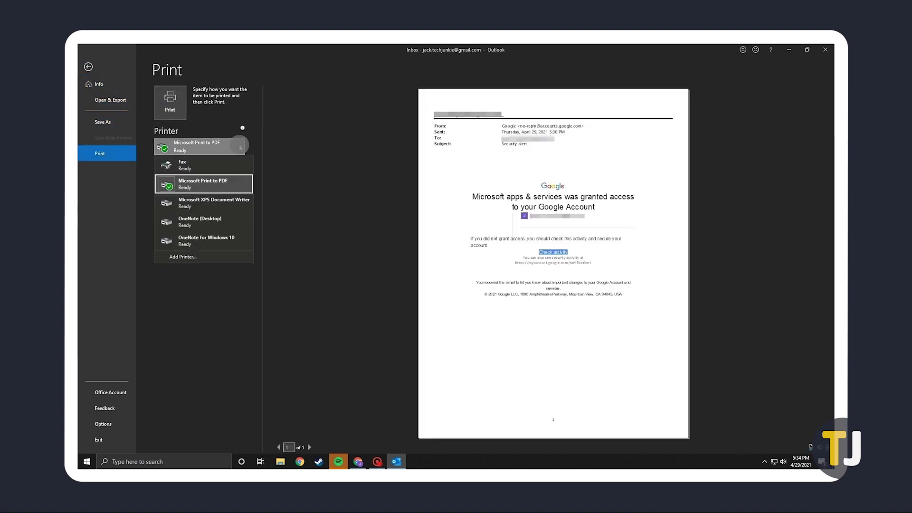
left_click(203, 184)
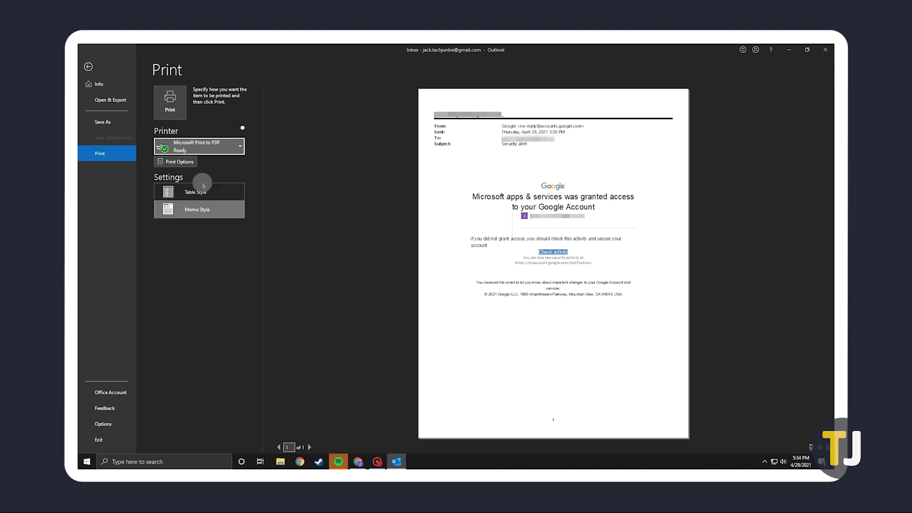
Print the security alert and save the output as 'my PDF' in Documents
left_click(169, 101)
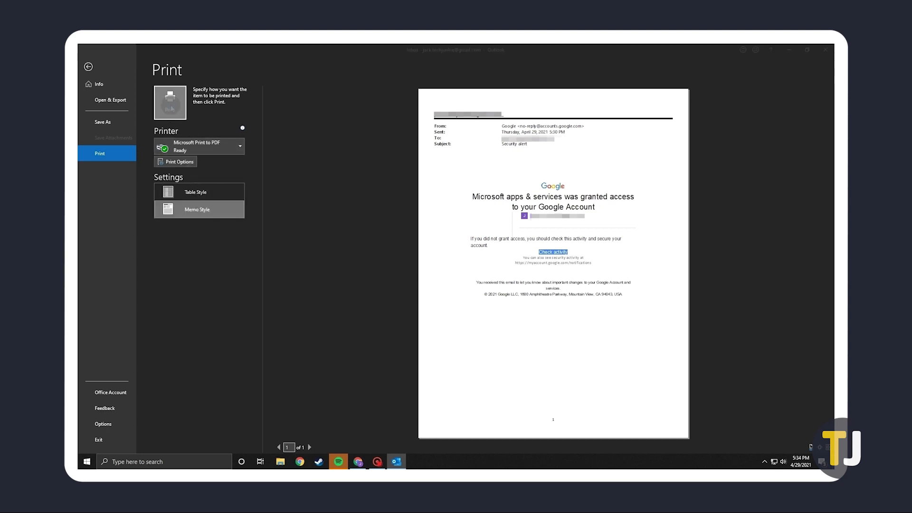
left_click(171, 102)
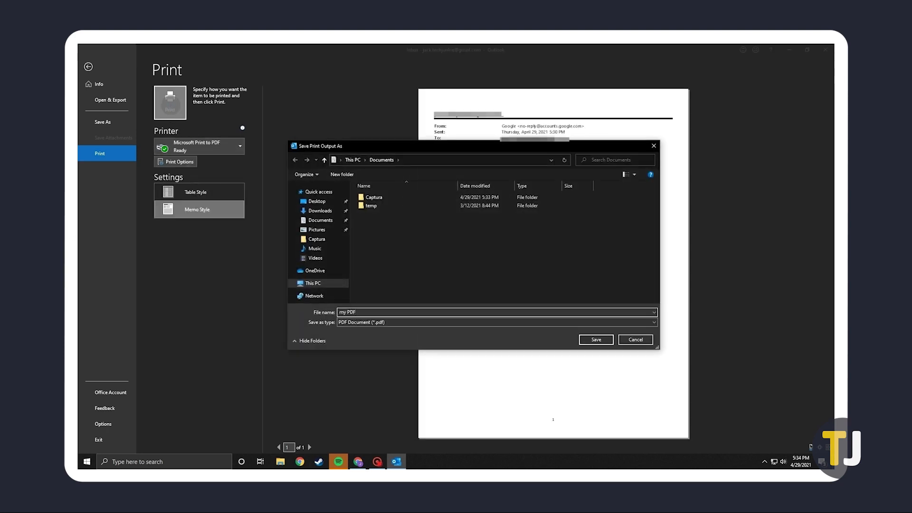
left_click(596, 340)
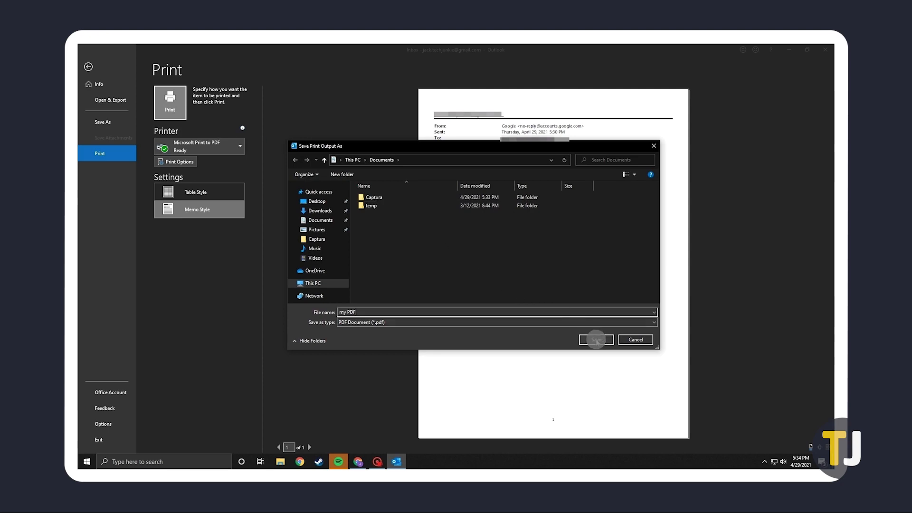
left_click(594, 340)
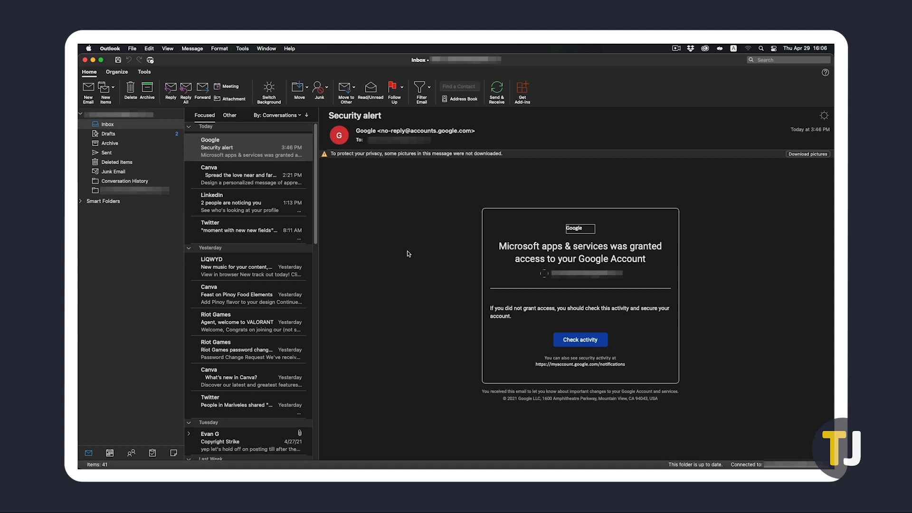
Choose File > Print for the Google Security alert email
left_click(132, 48)
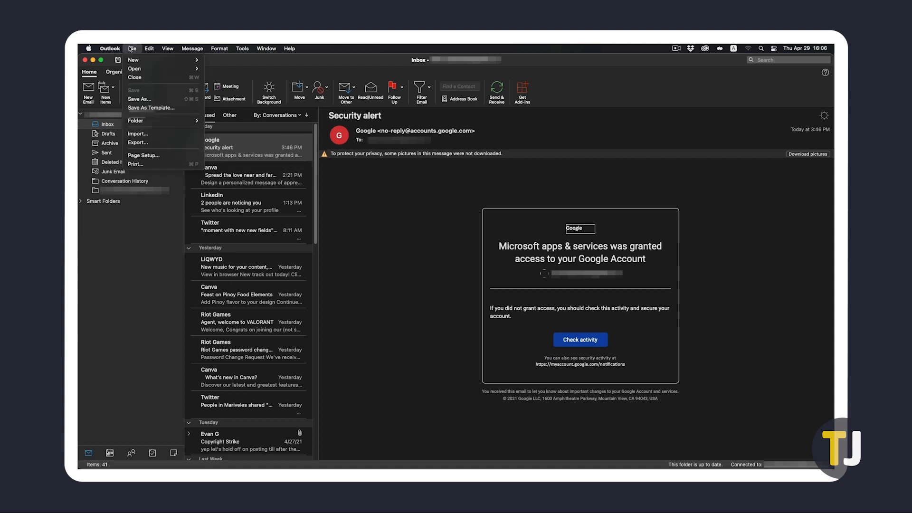
mouse_move(135, 166)
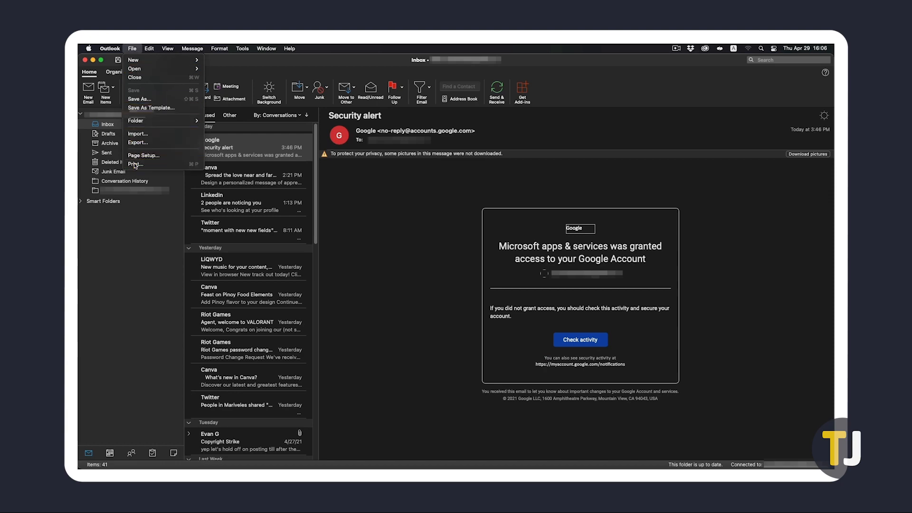
left_click(135, 164)
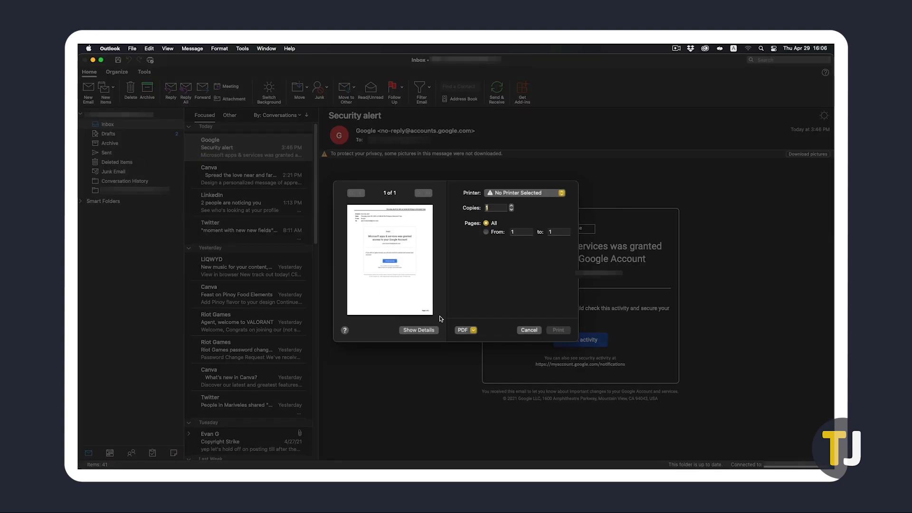
Choose Save as PDF from the PDF menu and save as 'mypdf' in Documents
left_click(466, 330)
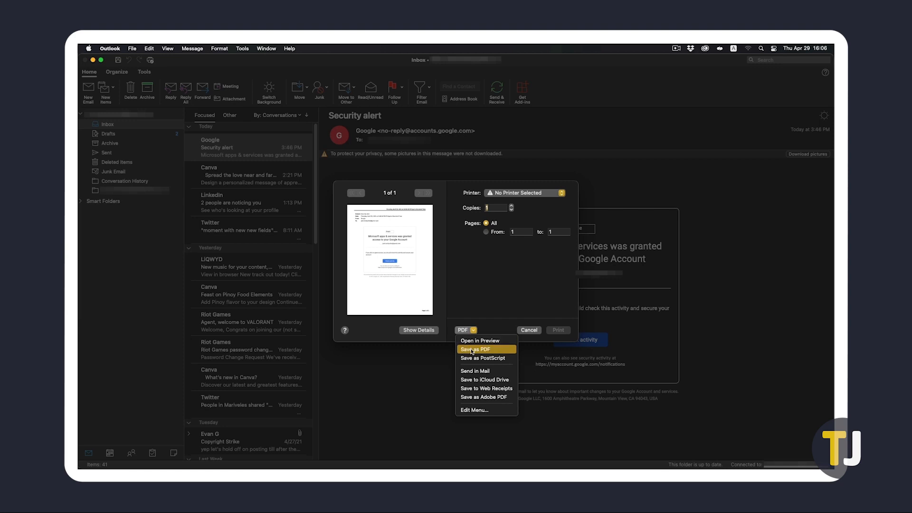
left_click(475, 349)
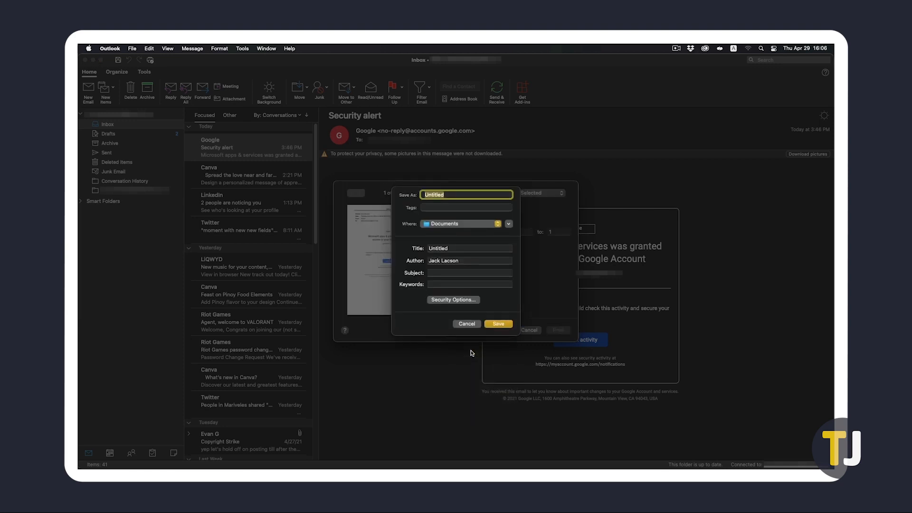
type("mypdf")
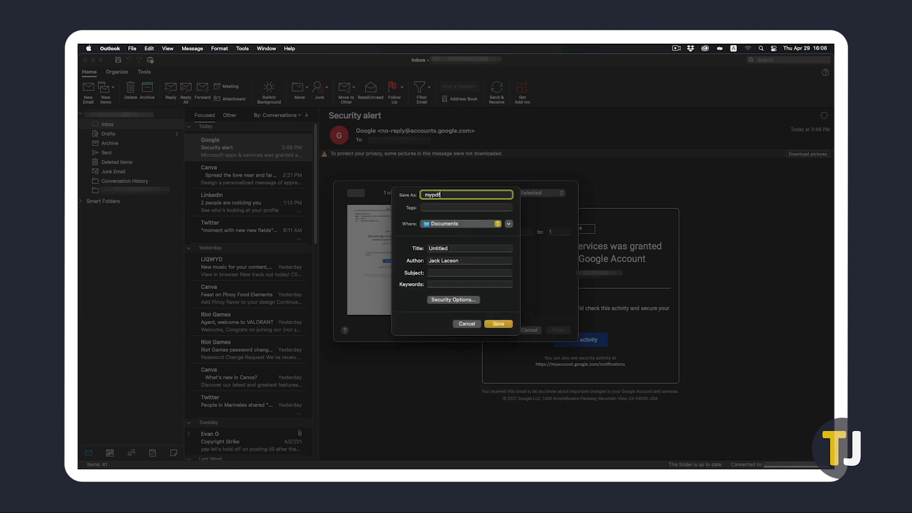
left_click(497, 324)
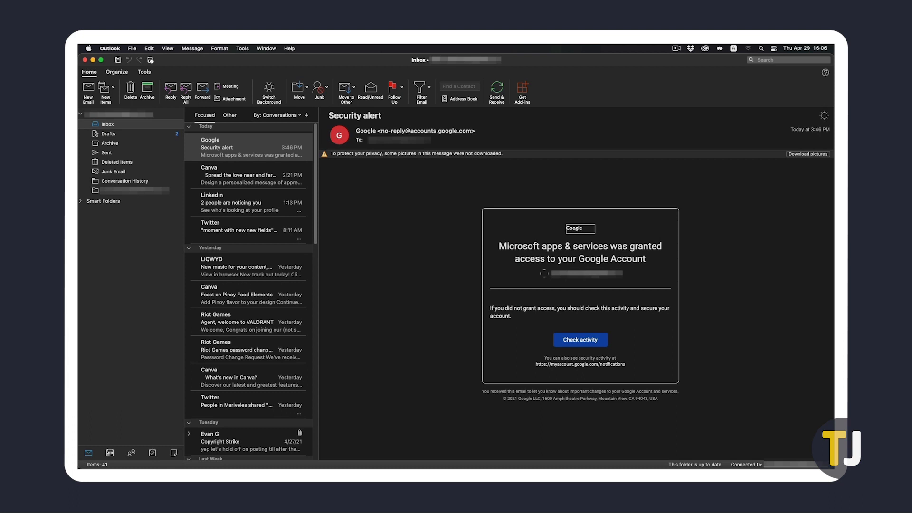